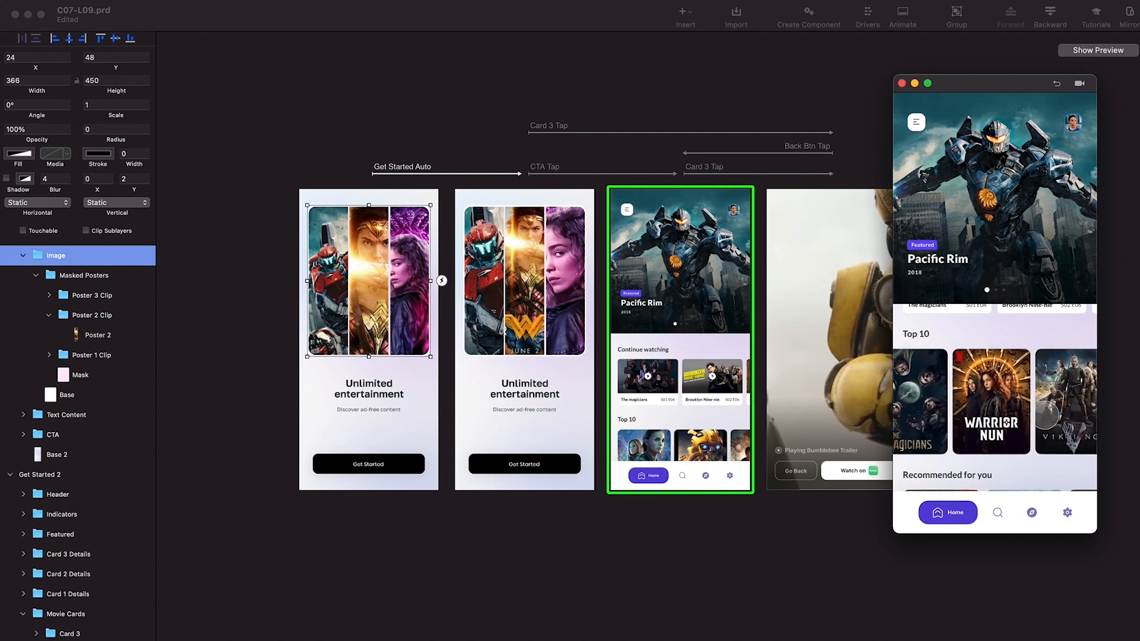
Scroll the preview's home screen between Top 10 and Continue watching while recording
scroll("down", 3)
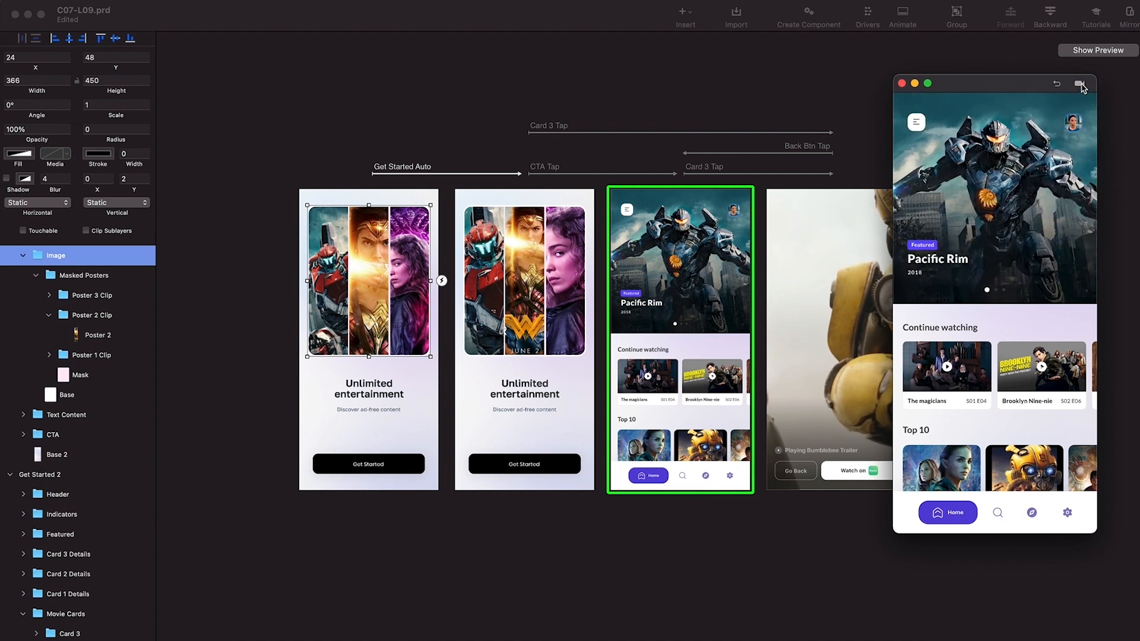
Stop the recording and set export options to Video format with the Touch cursor
left_click(1082, 84)
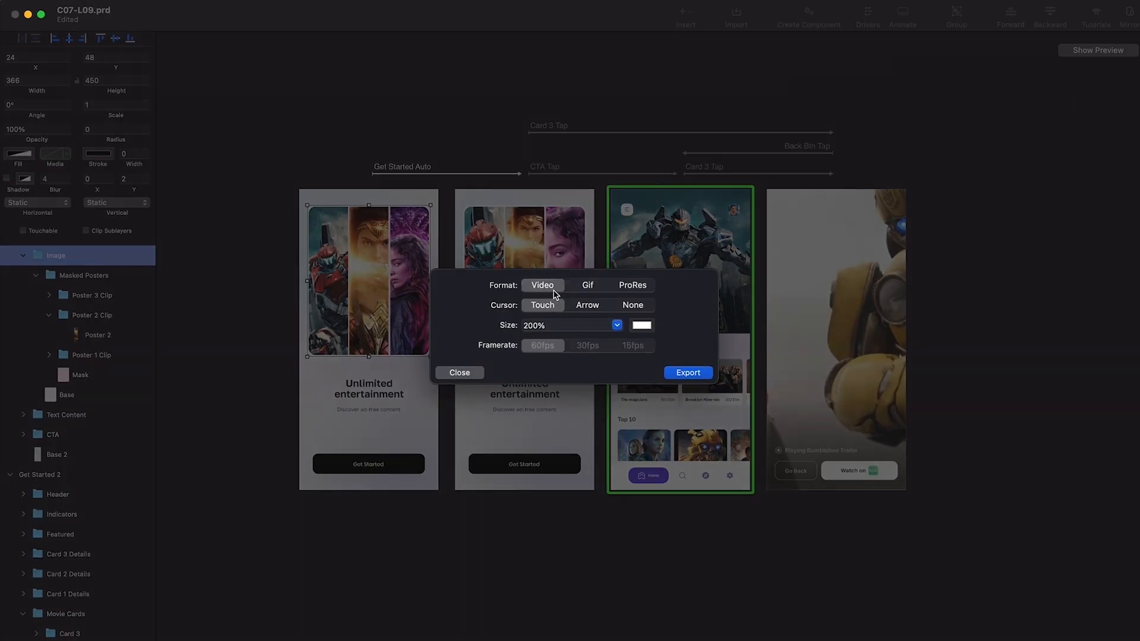
left_click(587, 284)
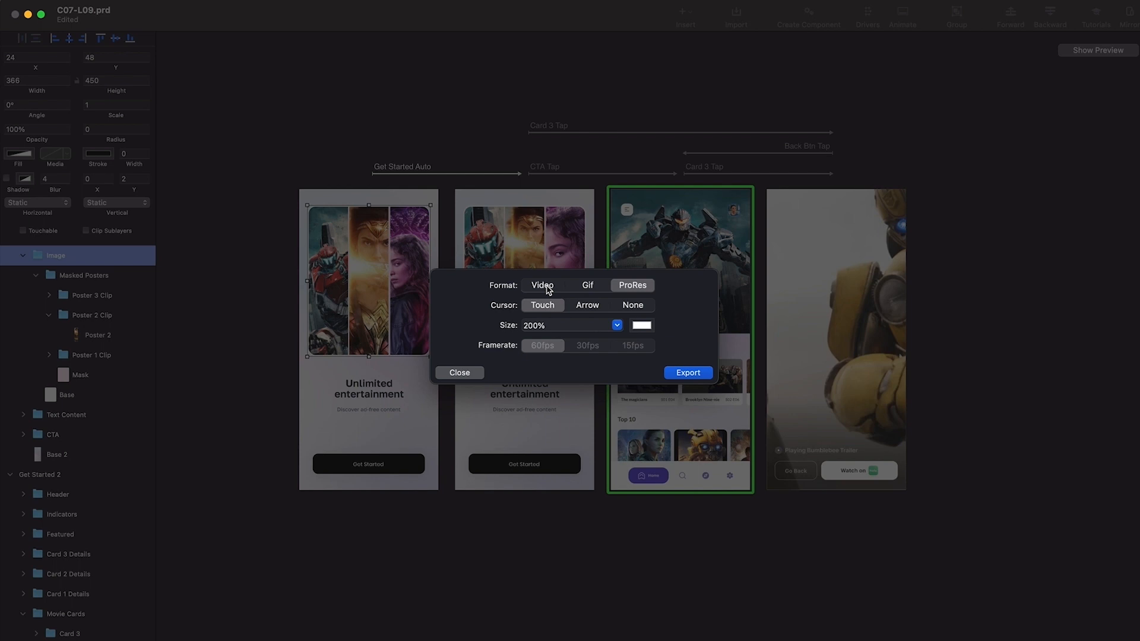
left_click(541, 285)
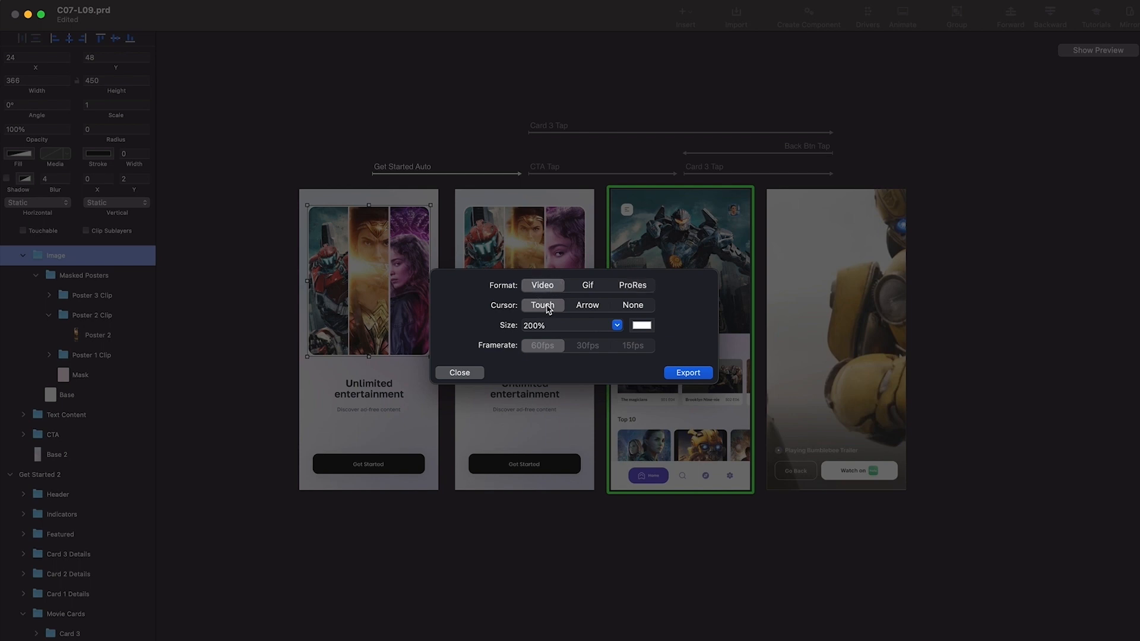
left_click(587, 304)
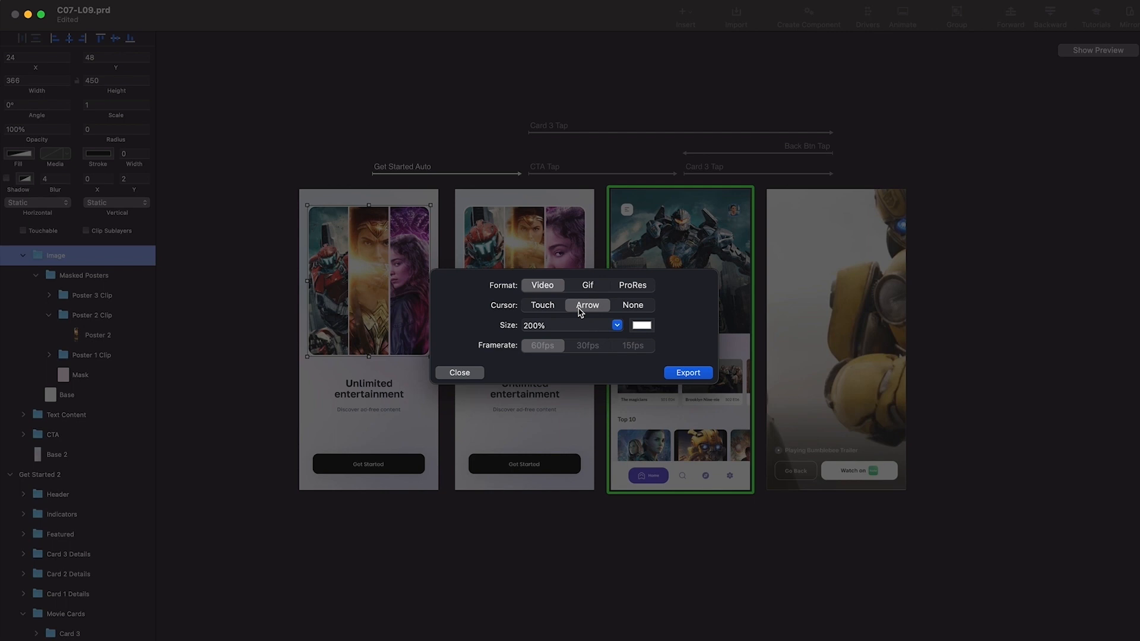
left_click(632, 305)
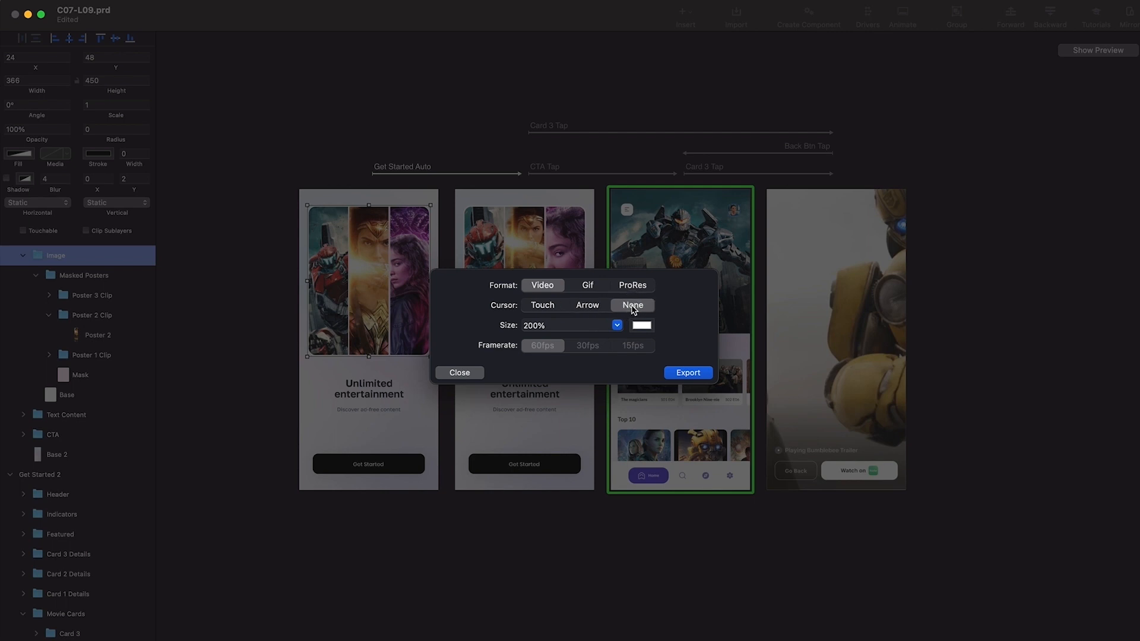
left_click(542, 305)
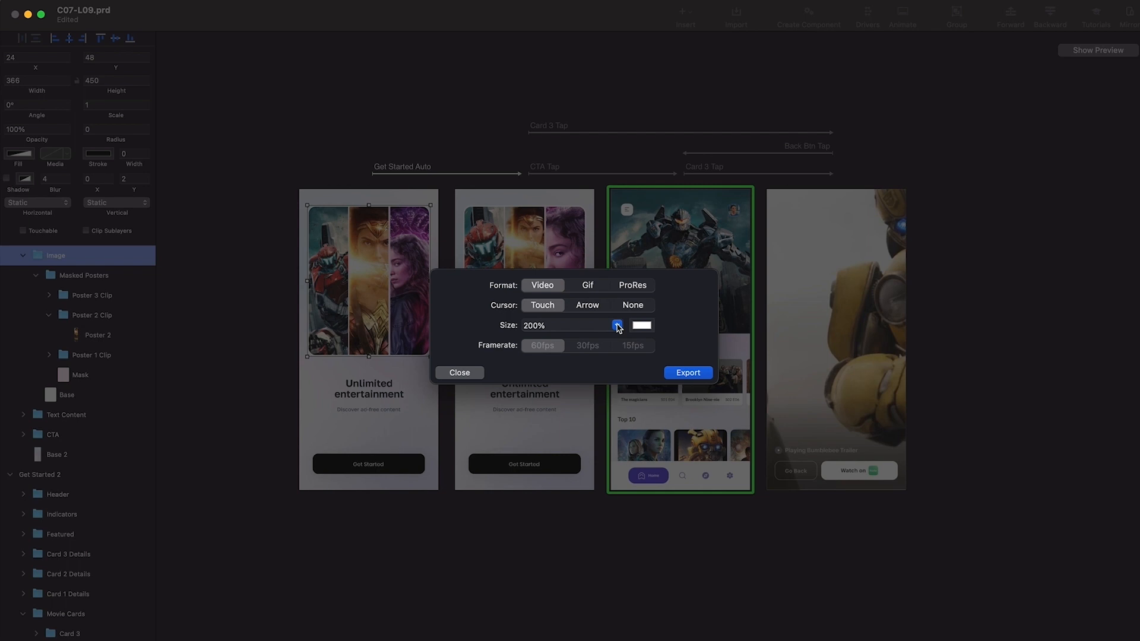
Try the Dribbble 800x600 size preset, then set the export size back to 200%
left_click(617, 325)
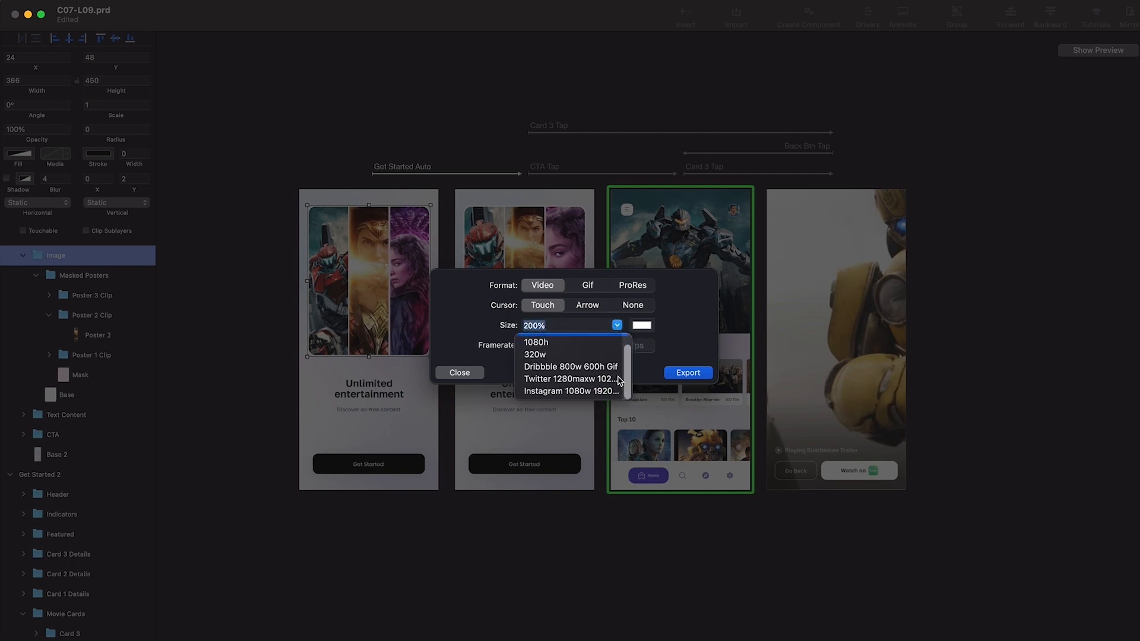
left_click(570, 367)
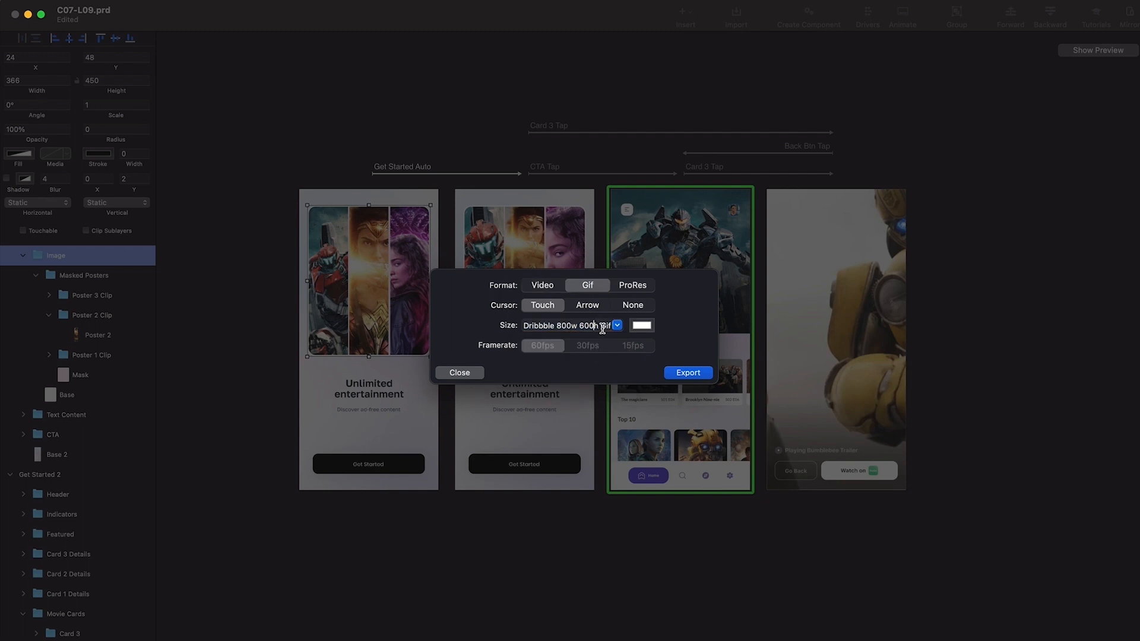
left_click(616, 325)
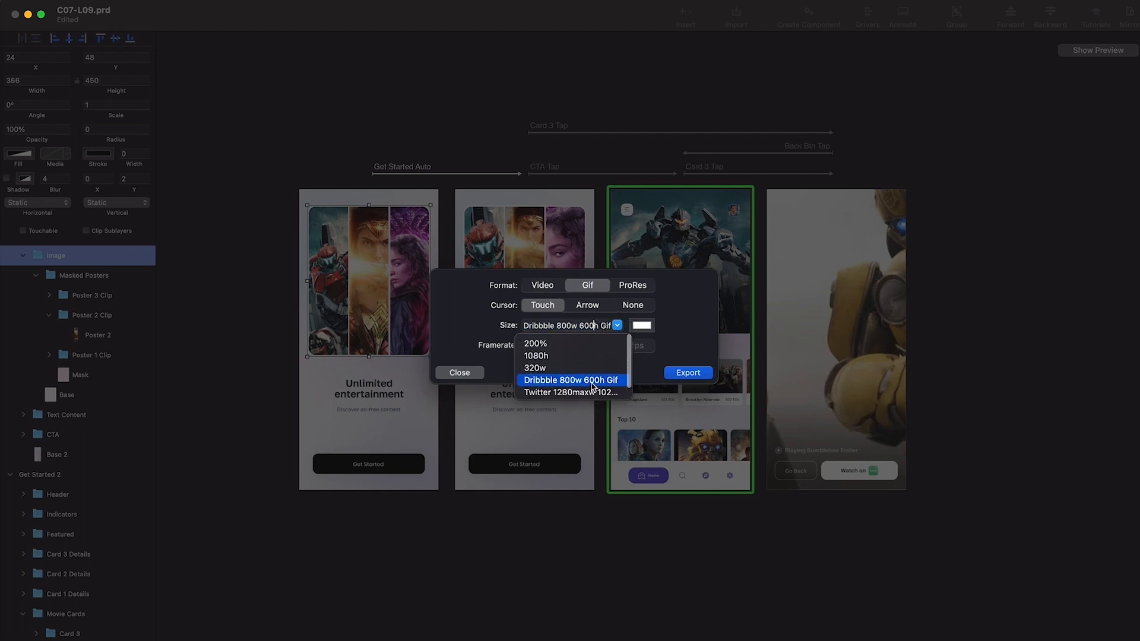
left_click(535, 343)
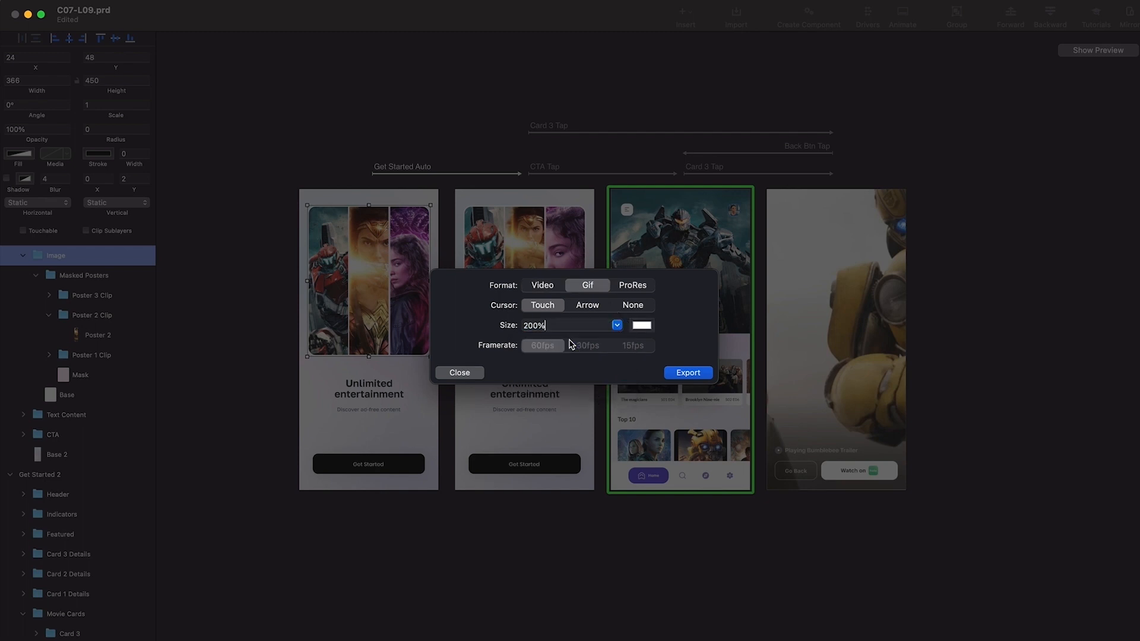
Choose Video at 60fps and export it as C07-L09.mp4 into Videos
left_click(541, 285)
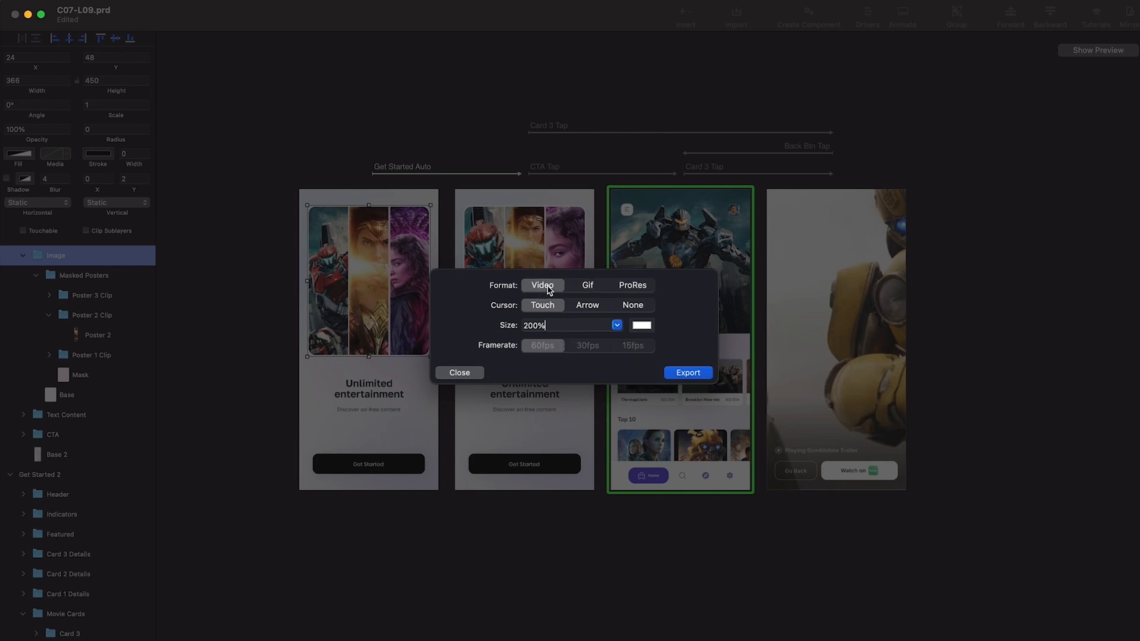
left_click(586, 285)
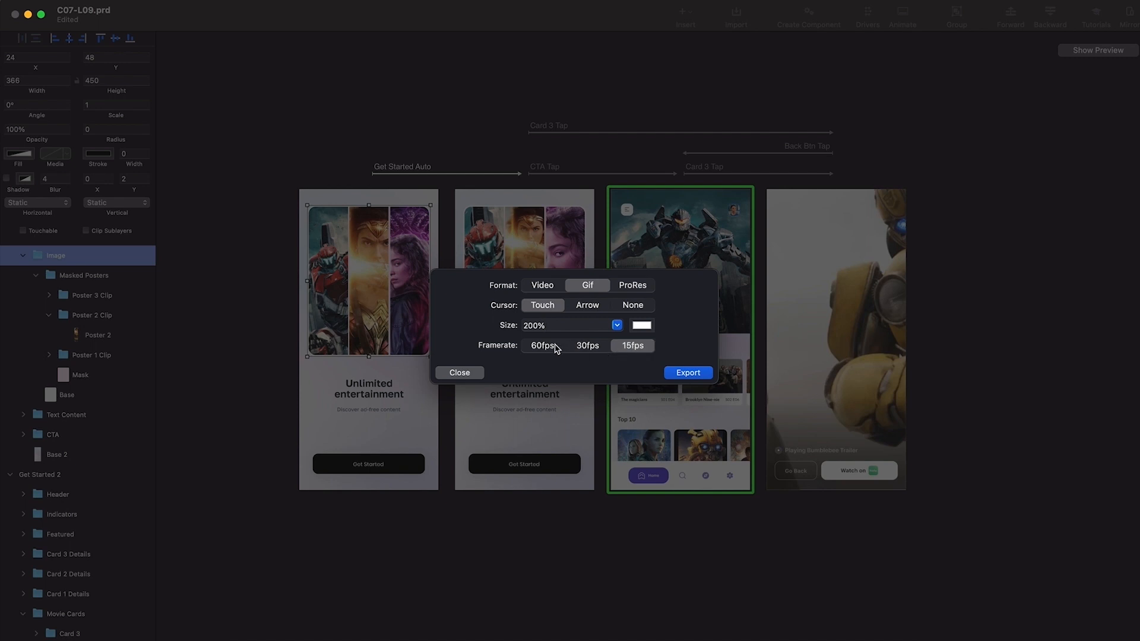
left_click(541, 285)
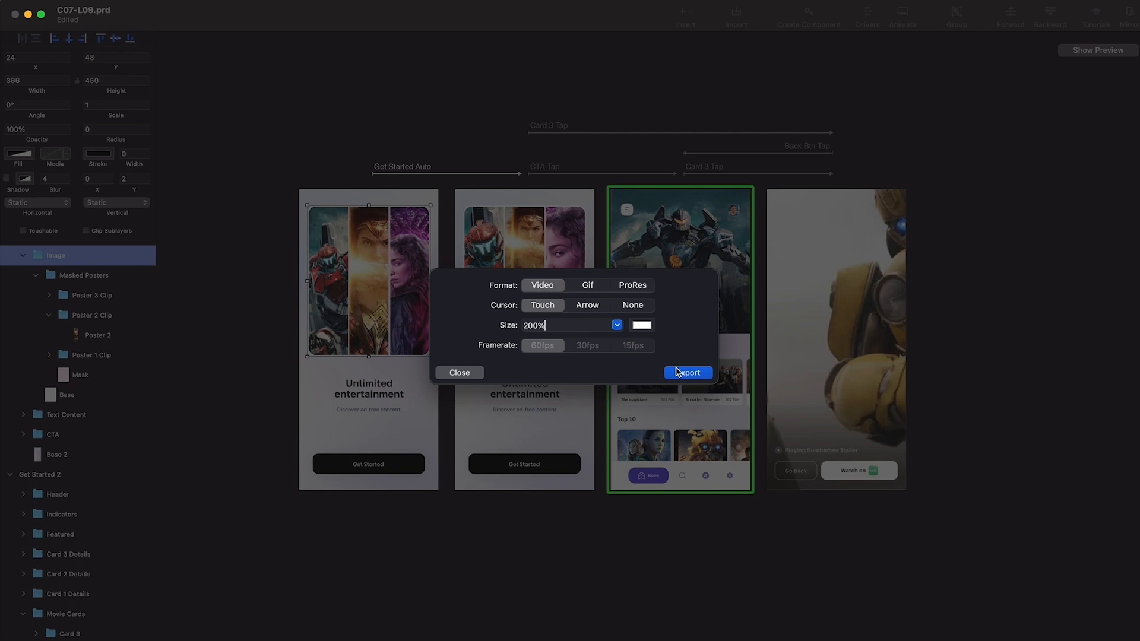
left_click(687, 372)
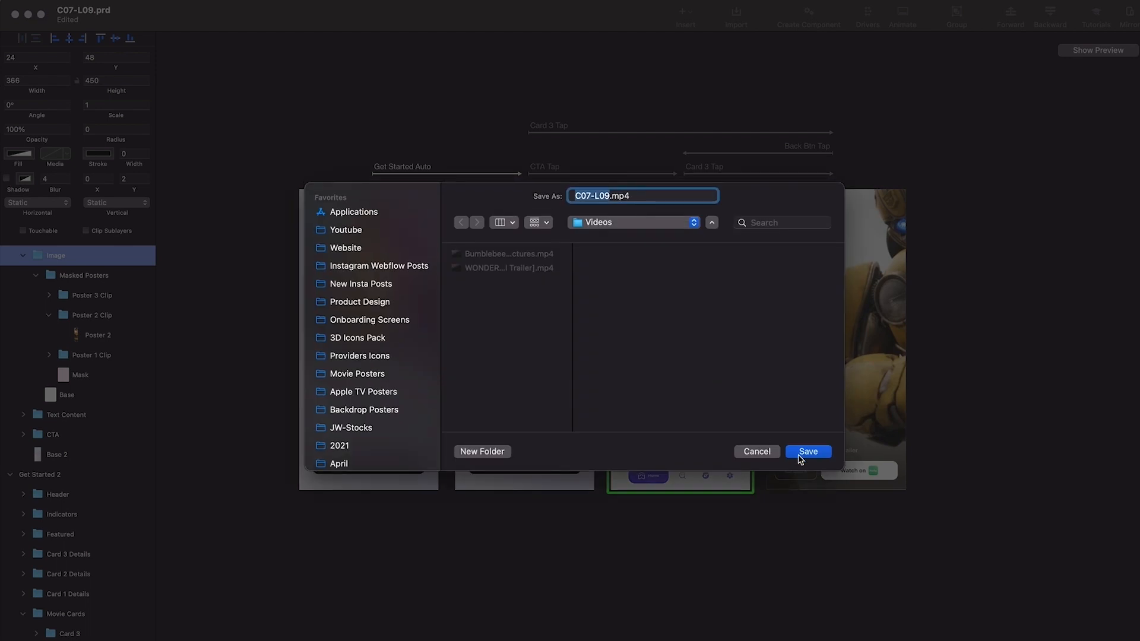
left_click(807, 451)
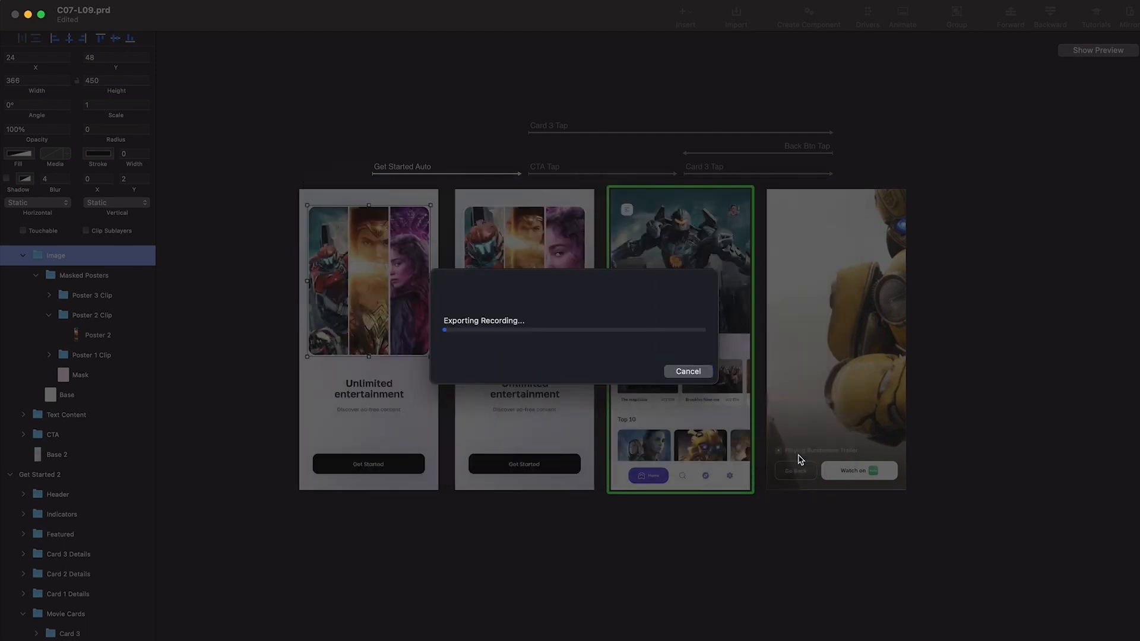